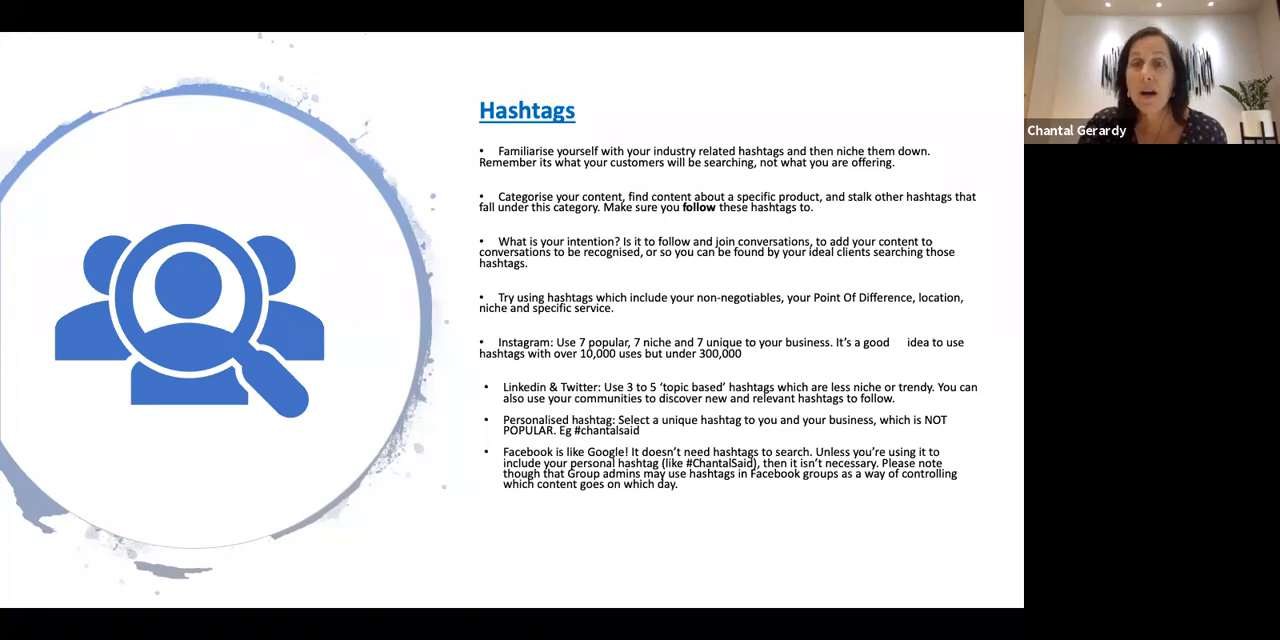
pyautogui.moveTo(657, 324)
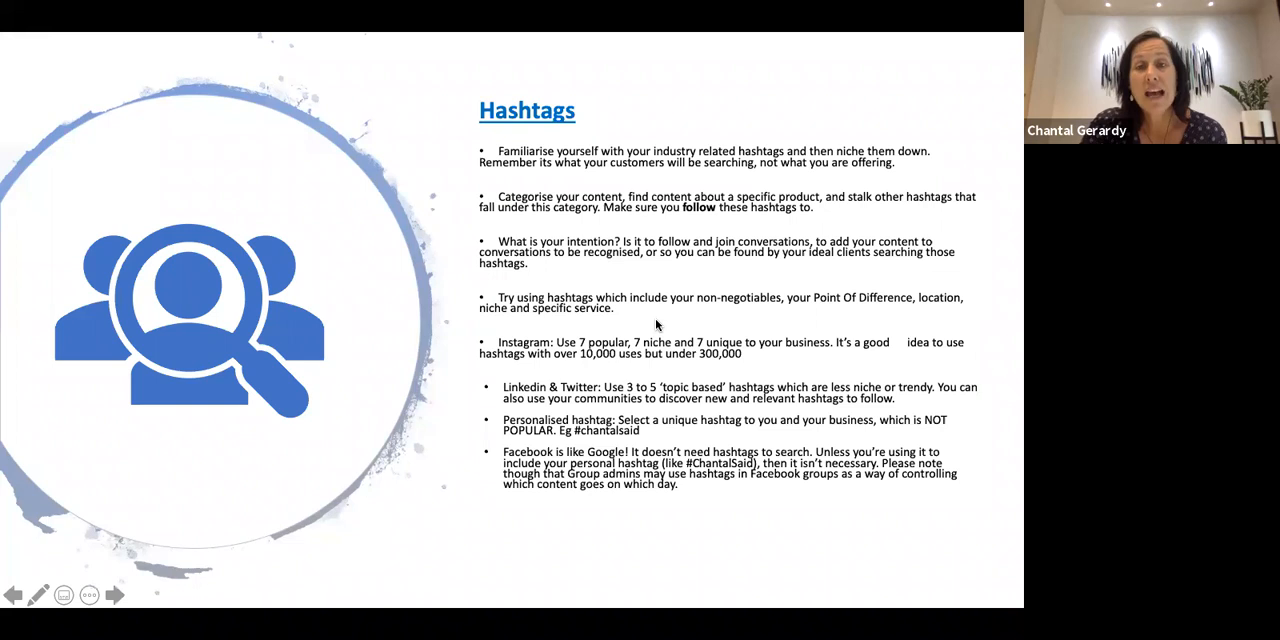
pyautogui.moveTo(718, 334)
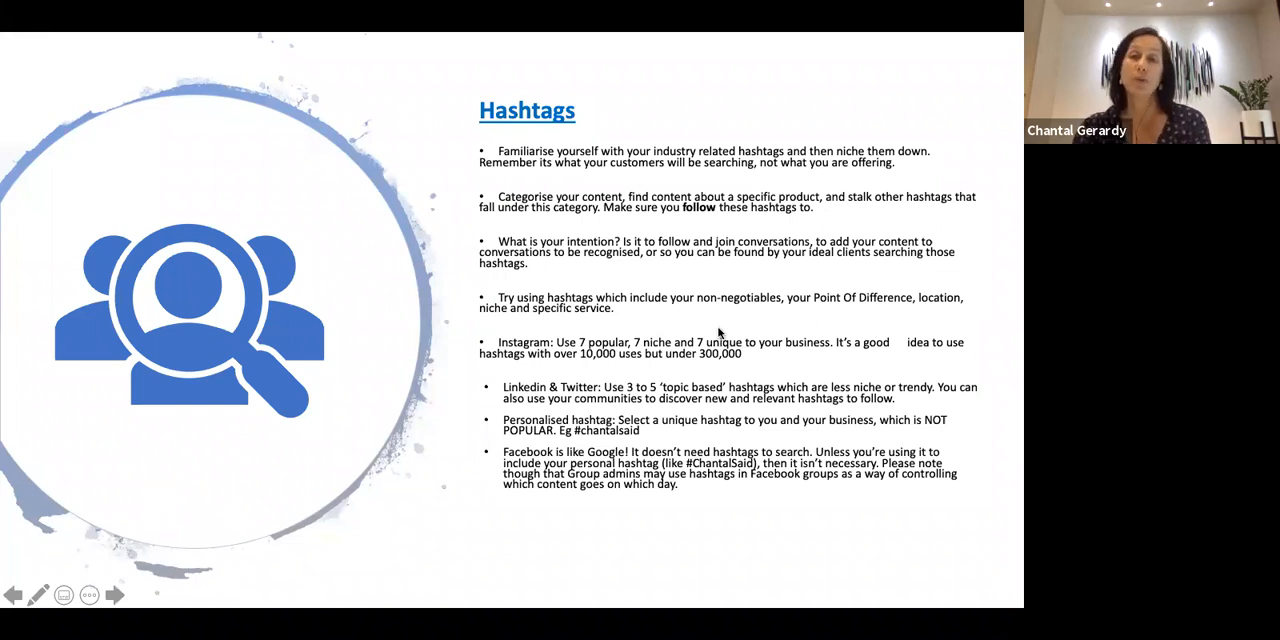